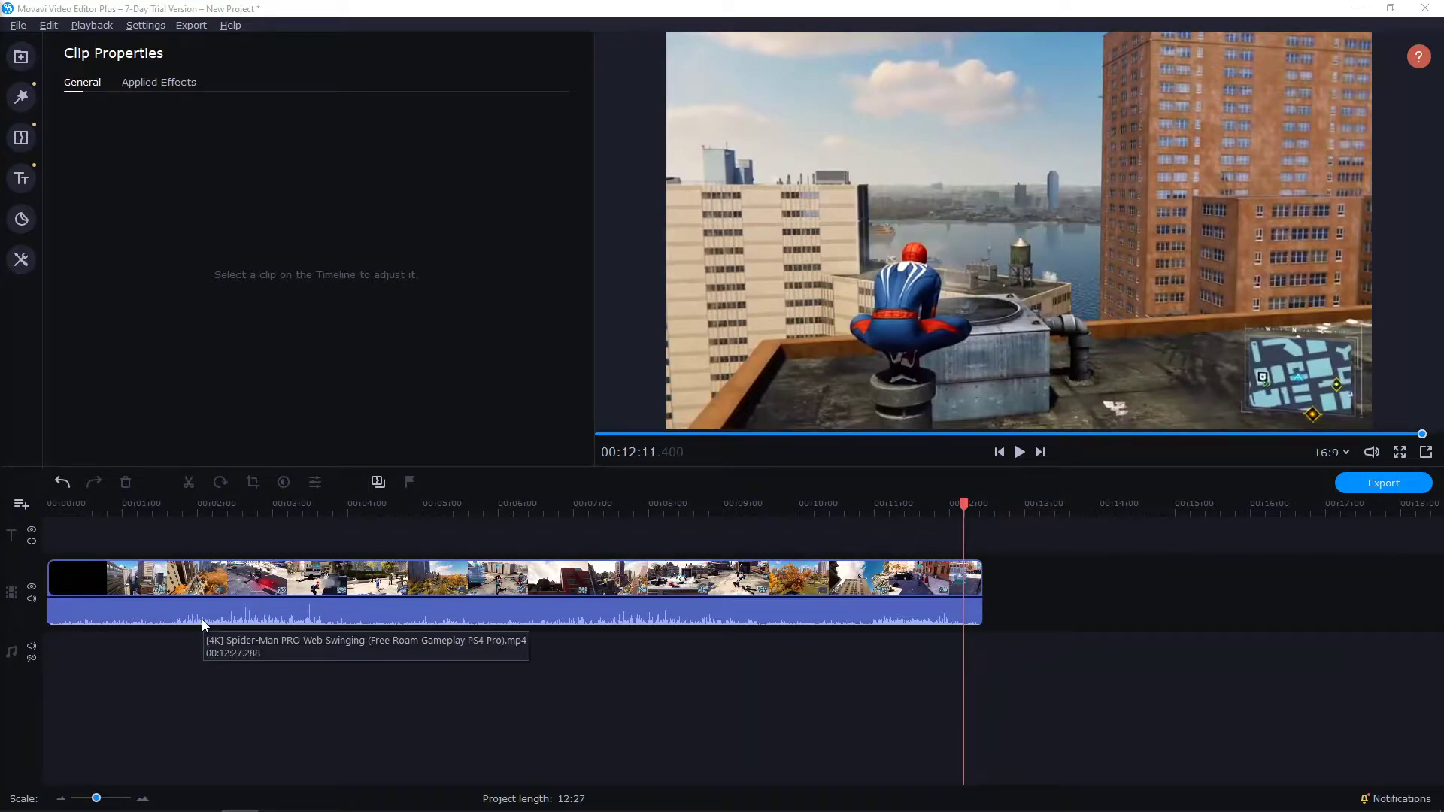
pyautogui.moveTo(683, 674)
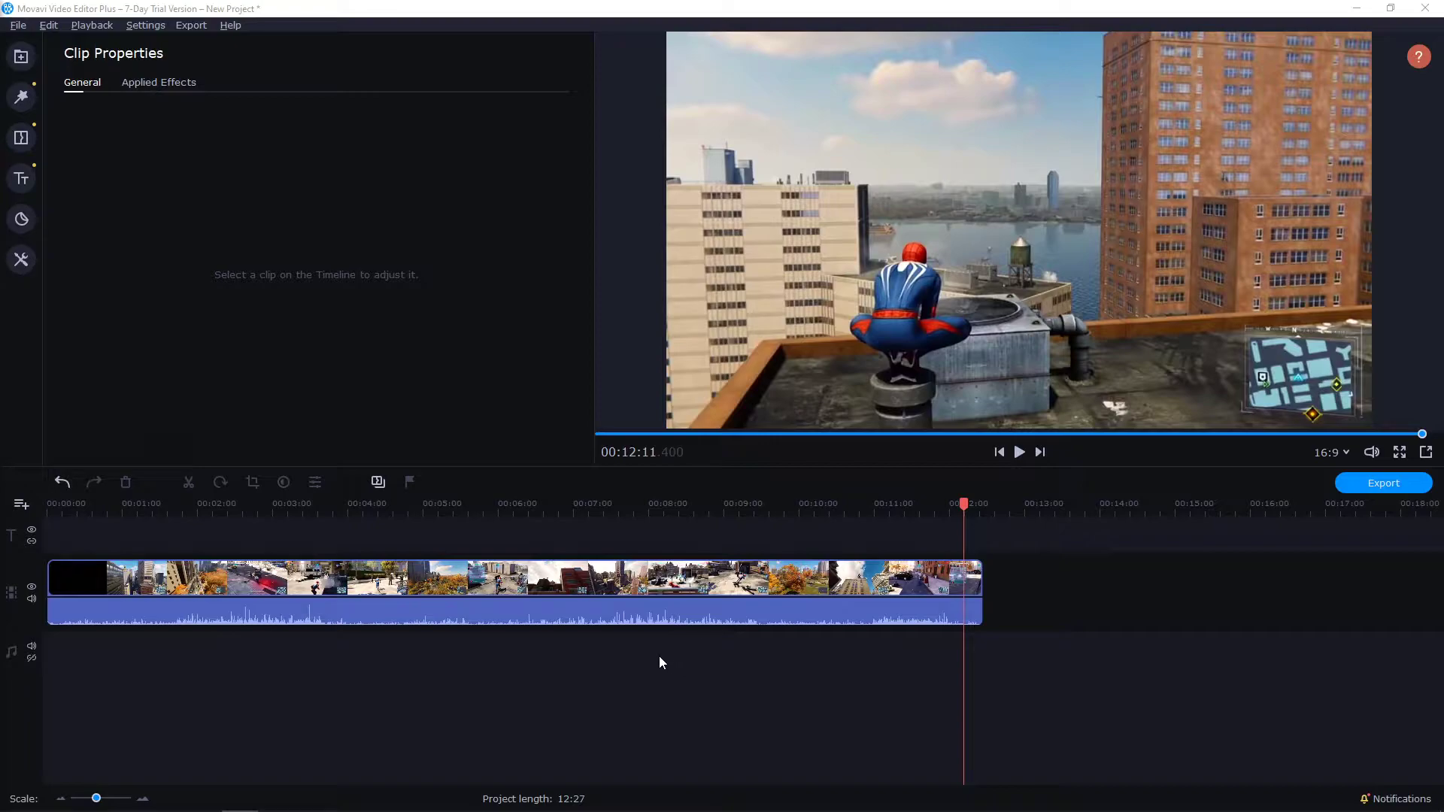
pyautogui.moveTo(655, 645)
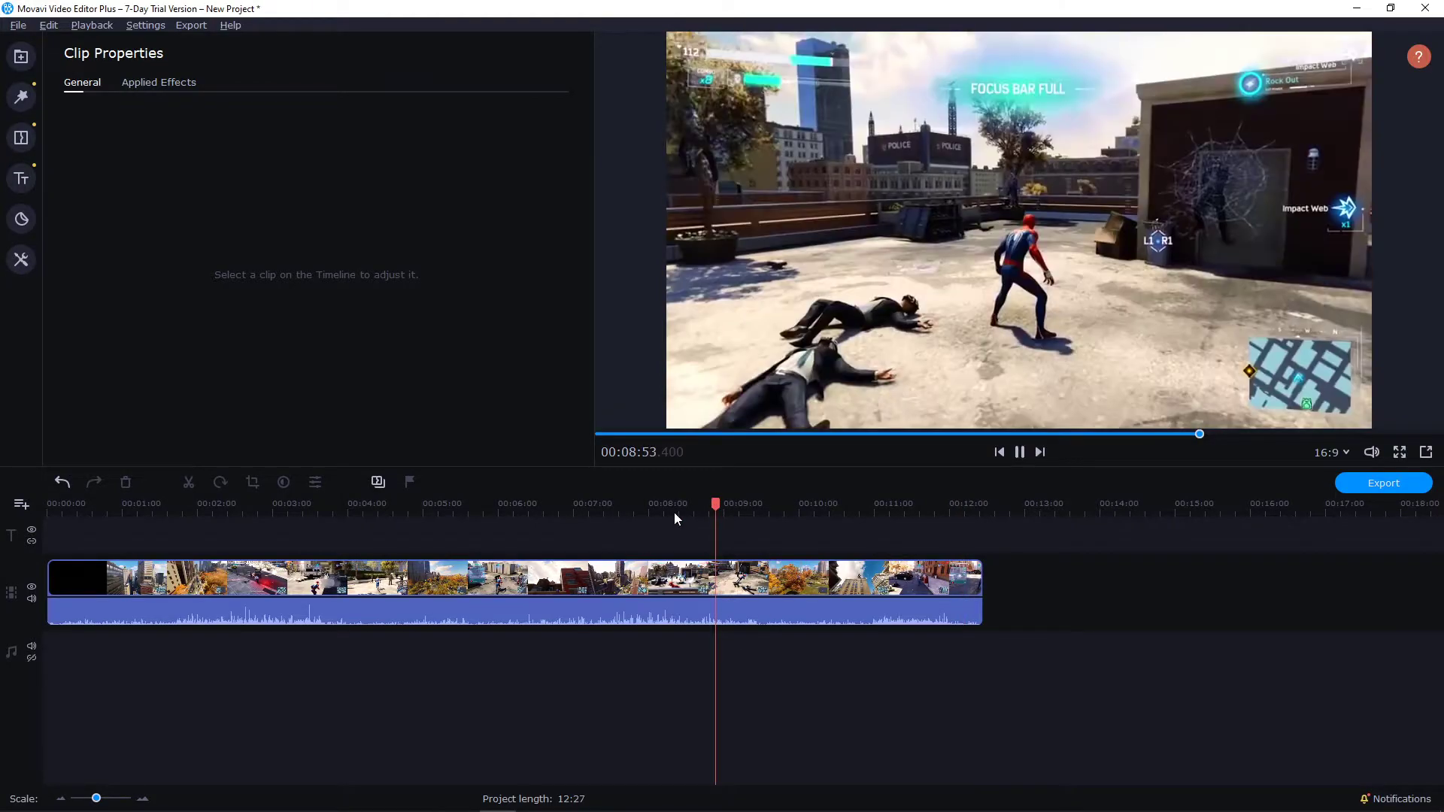
# Step: Jump playback near the eleven-minute mark and select the gameplay clip
pyautogui.click(892, 504)
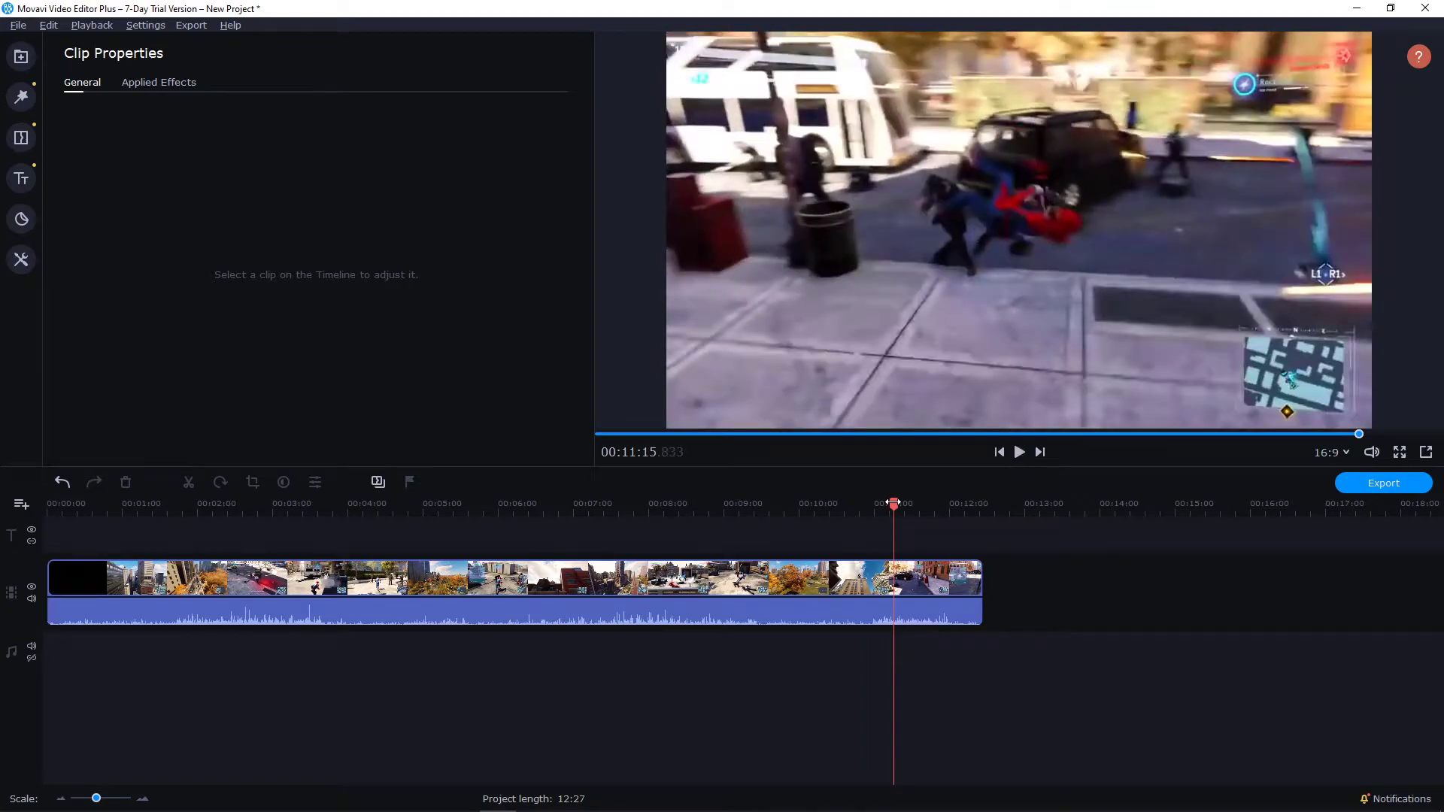
pyautogui.click(1018, 451)
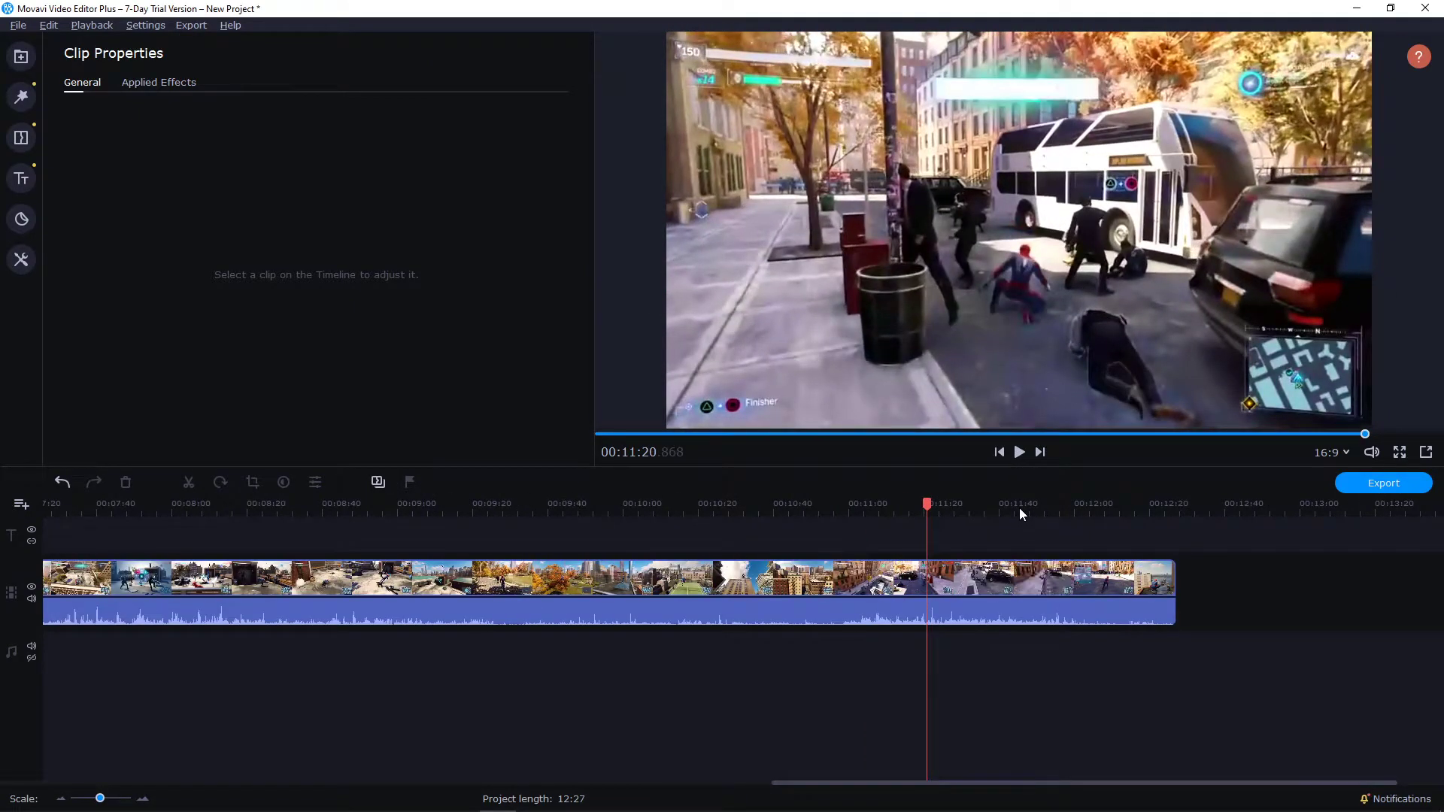
pyautogui.moveTo(1064, 587)
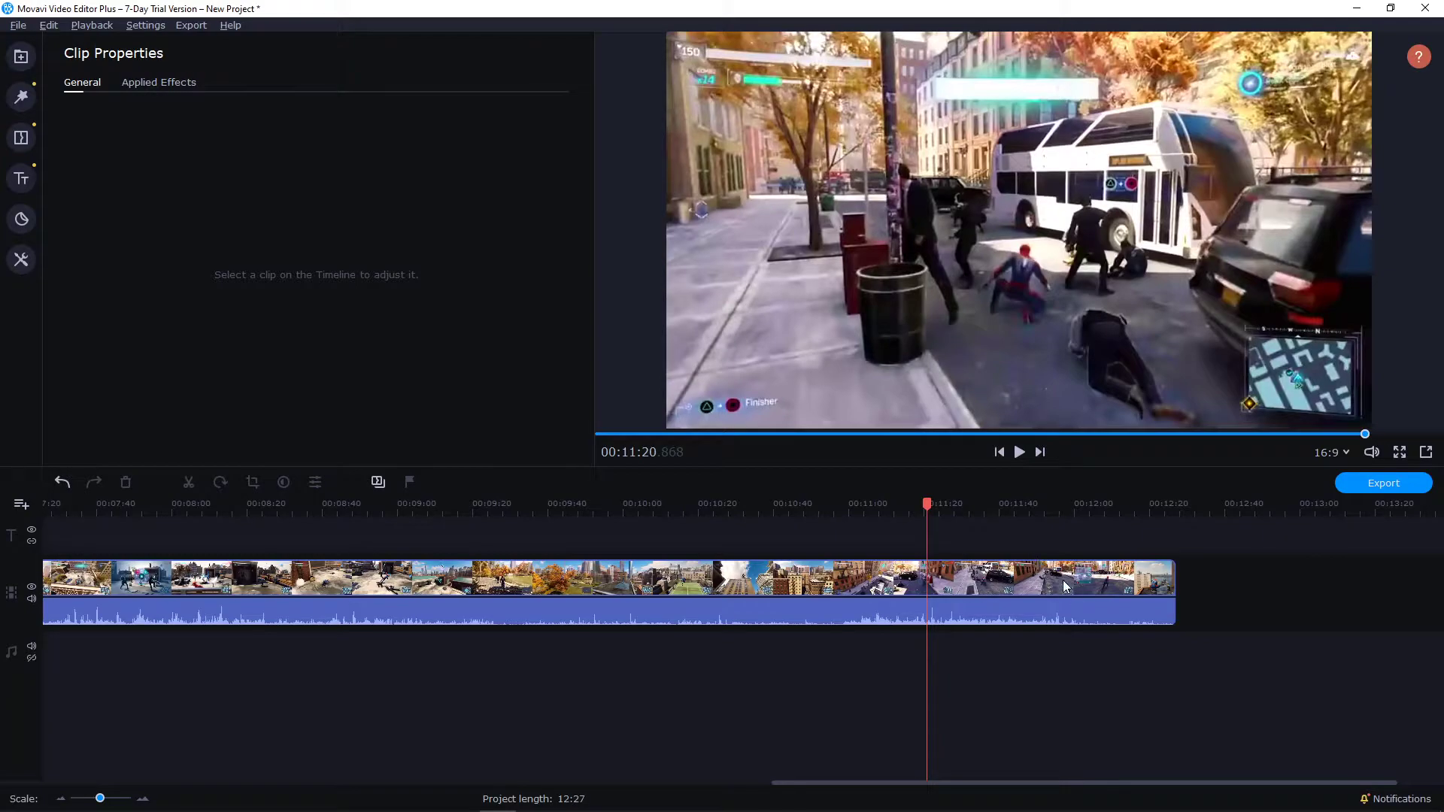
pyautogui.click(1059, 594)
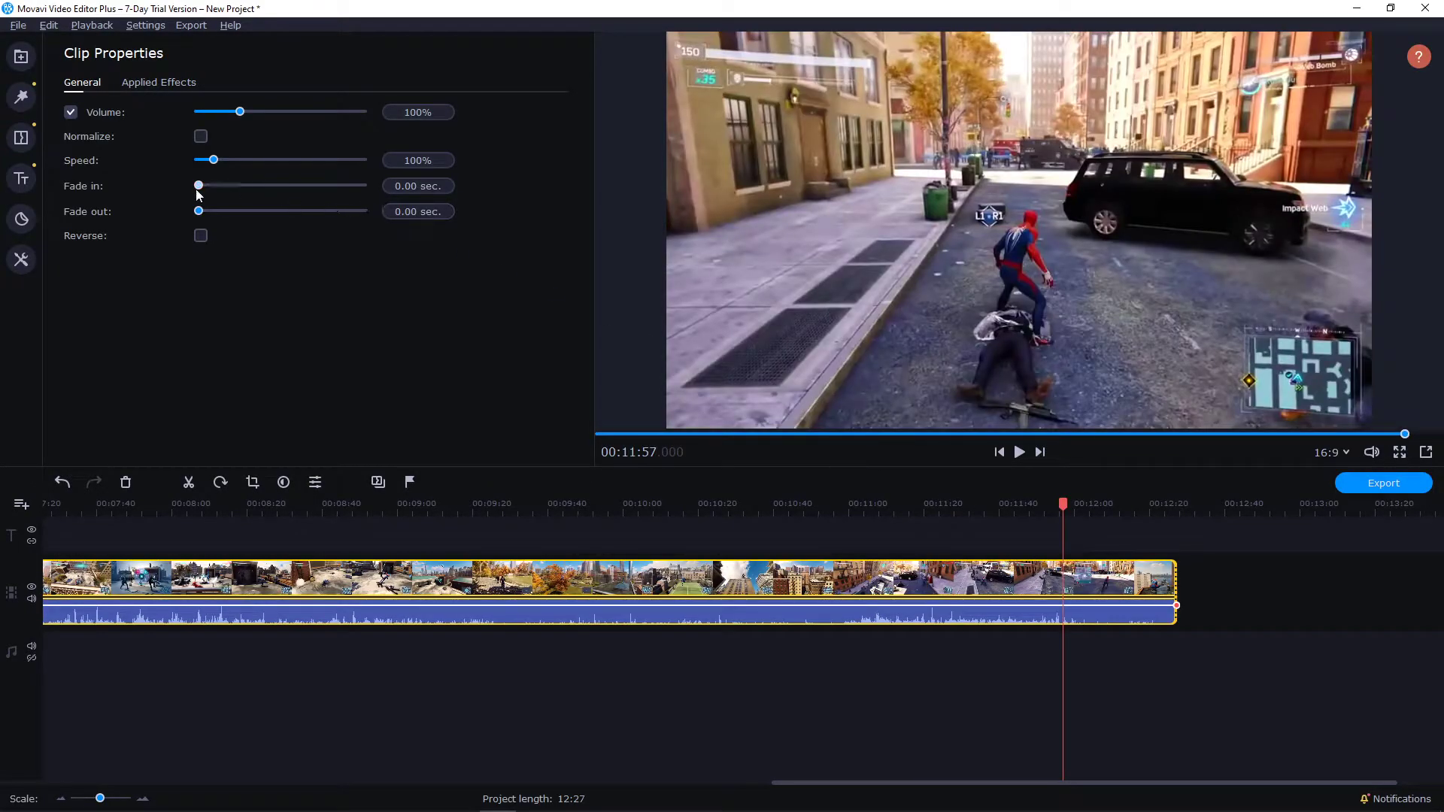
# Step: Set the clip's Fade out to 5.00 sec. and preview the ending darkening to black
pyautogui.moveTo(197, 210); pyautogui.dragTo(204, 210)
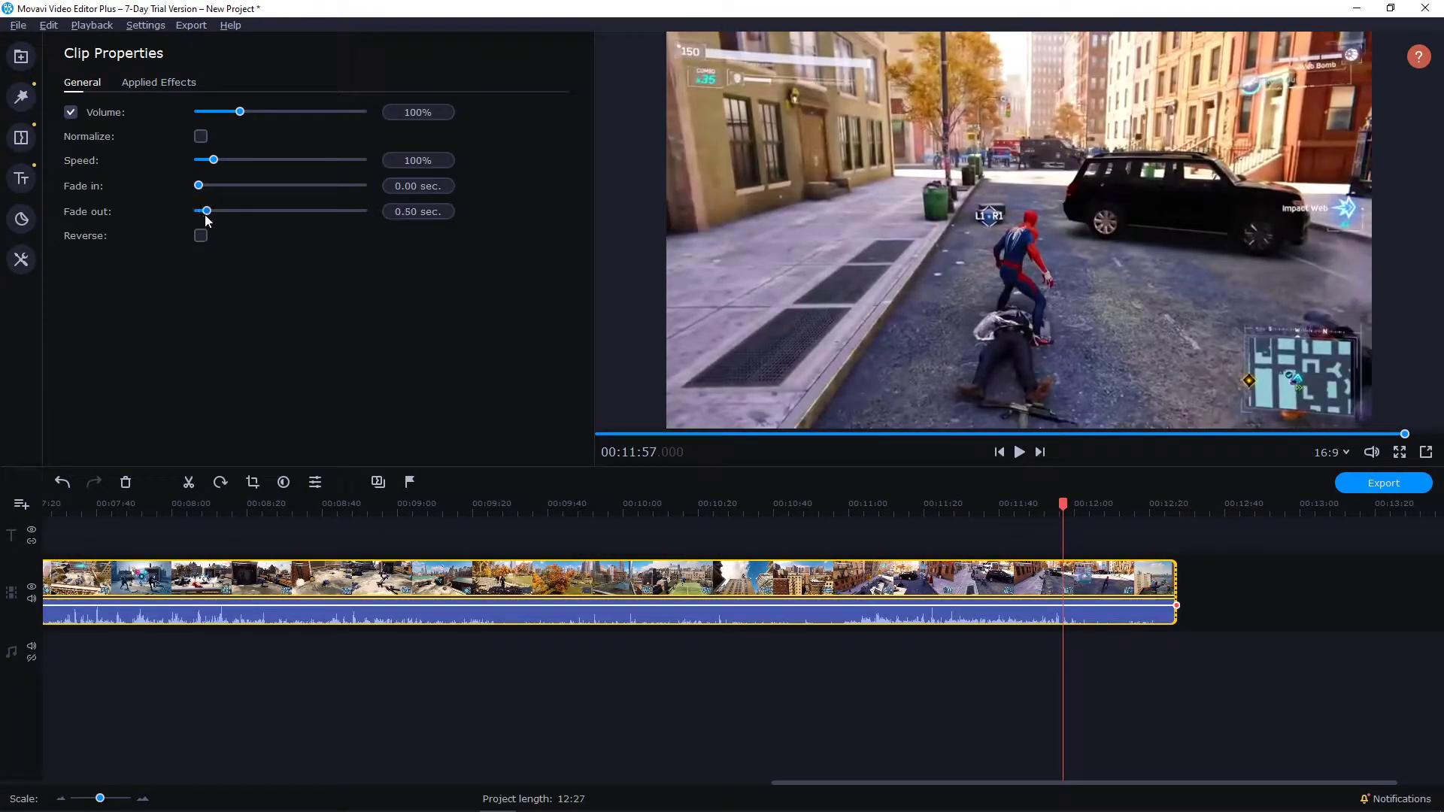
pyautogui.moveTo(204, 211); pyautogui.dragTo(263, 211)
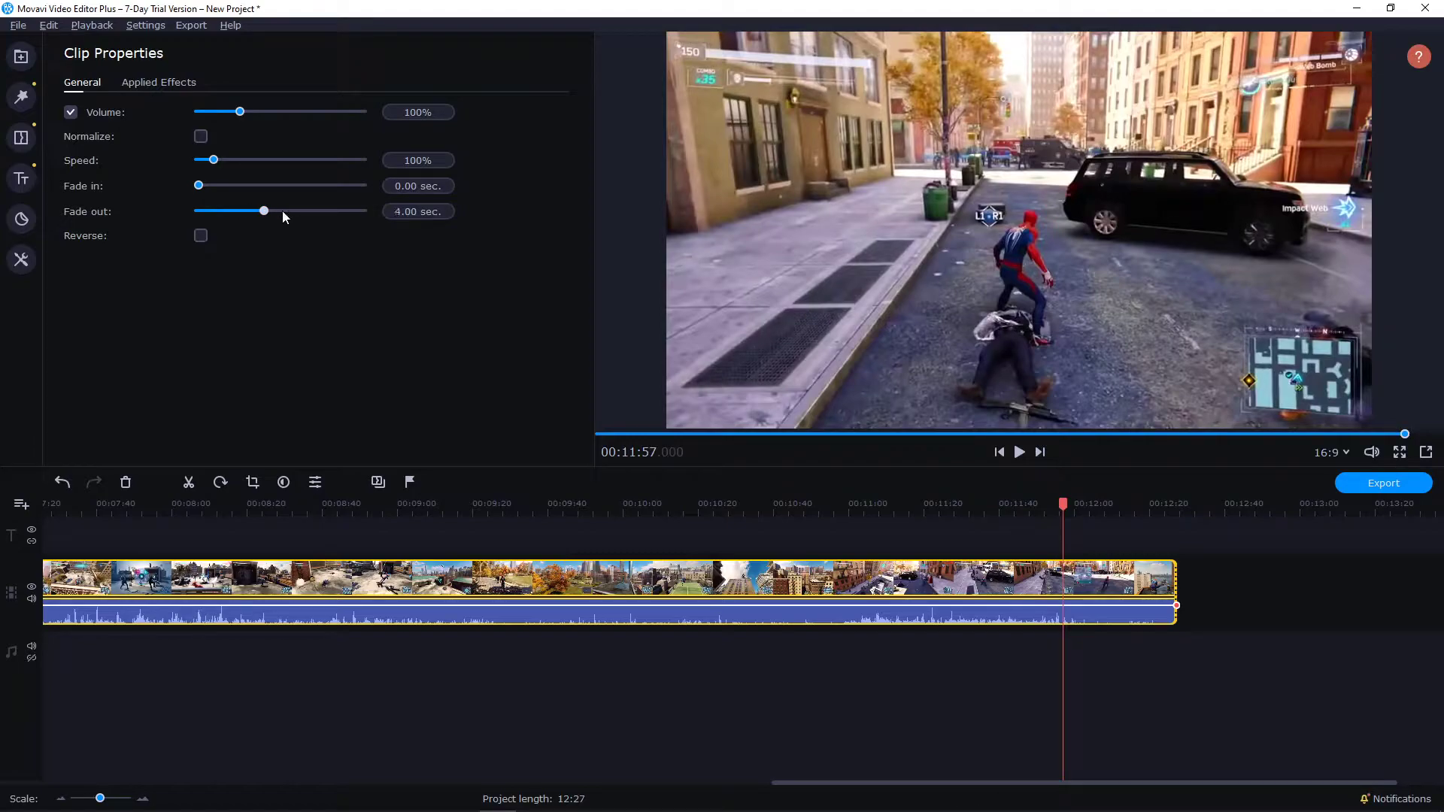
pyautogui.moveTo(262, 210); pyautogui.dragTo(282, 210)
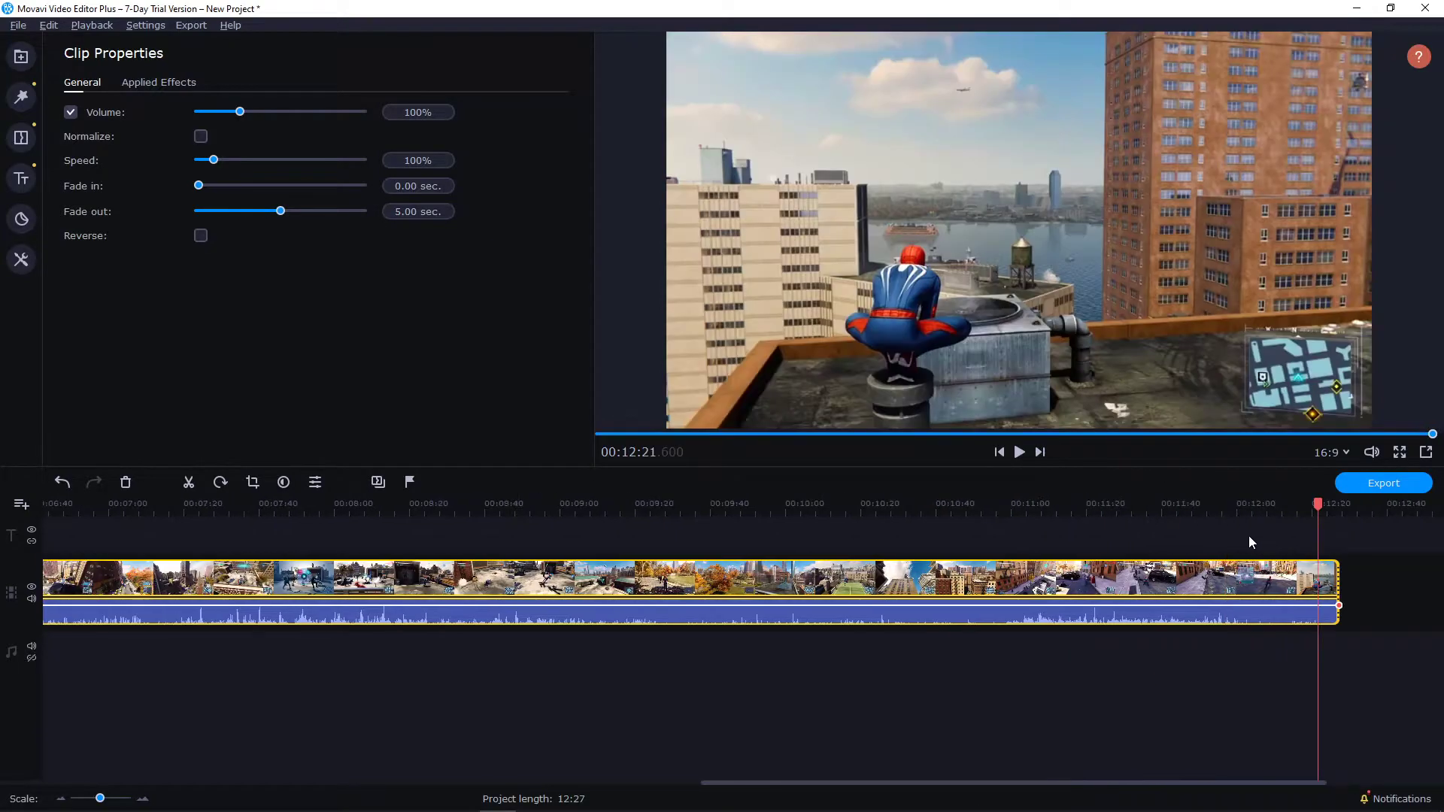
pyautogui.click(1018, 451)
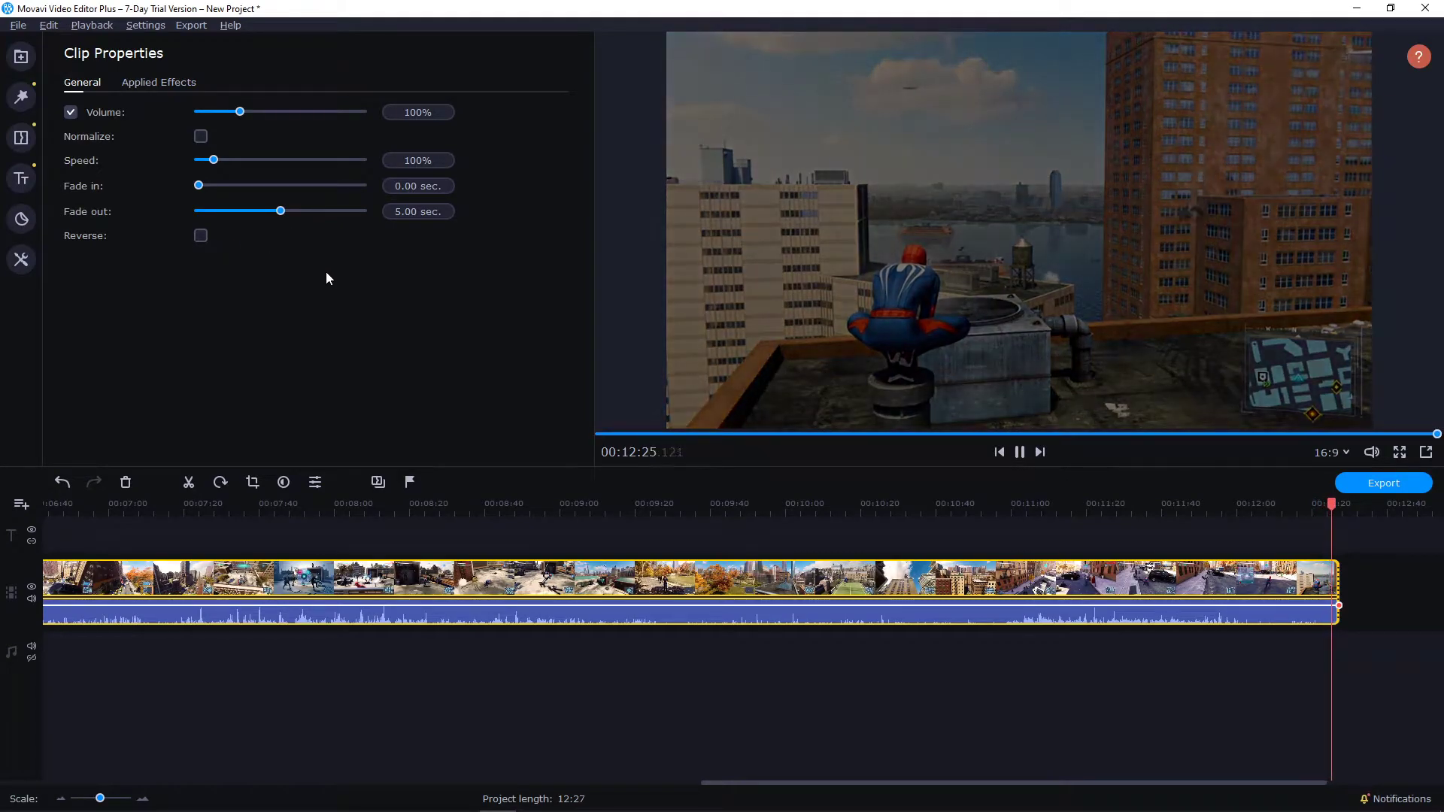
pyautogui.click(1018, 451)
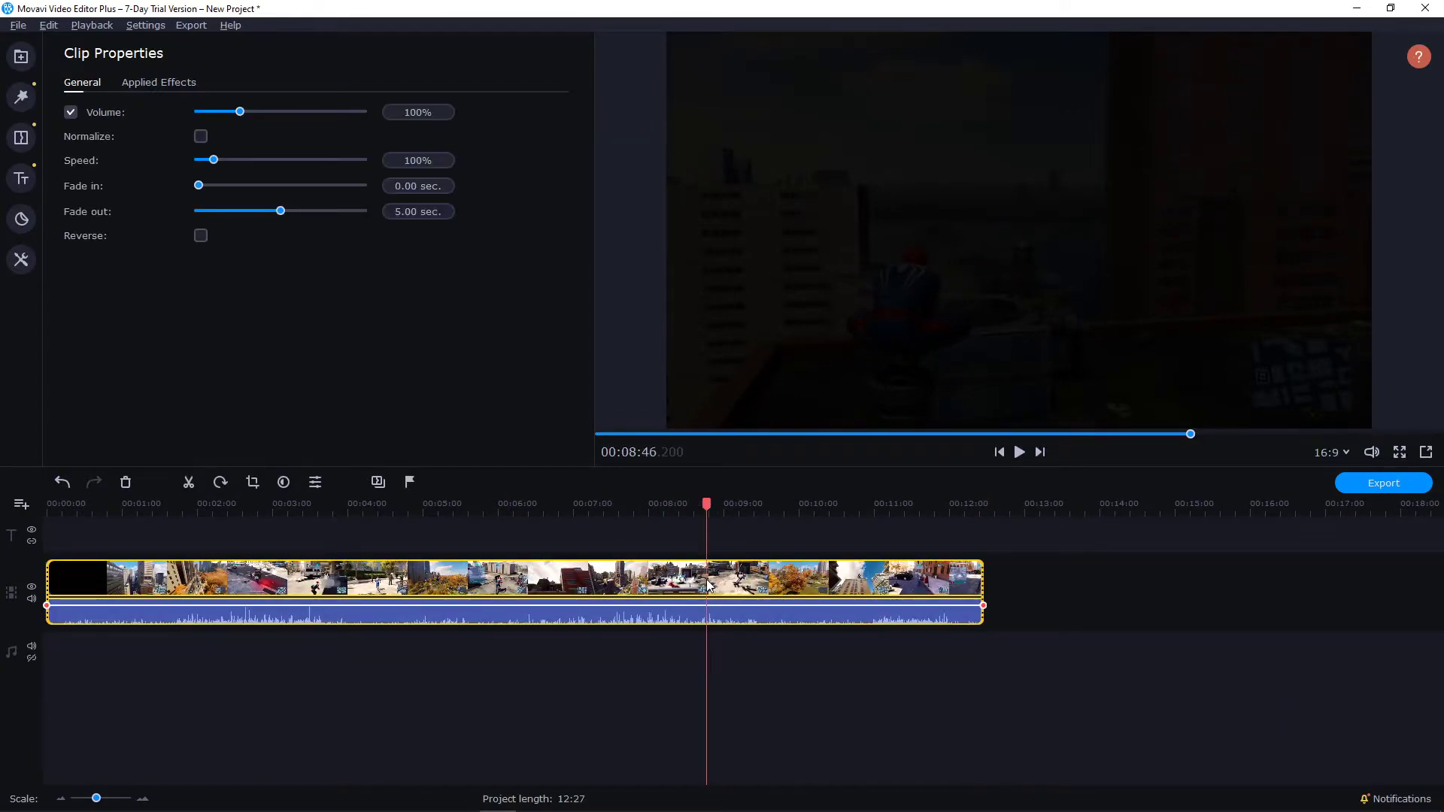
# Step: Give the cut middle section a 5.00 sec. fade-in
pyautogui.moveTo(282, 211); pyautogui.dragTo(295, 211)
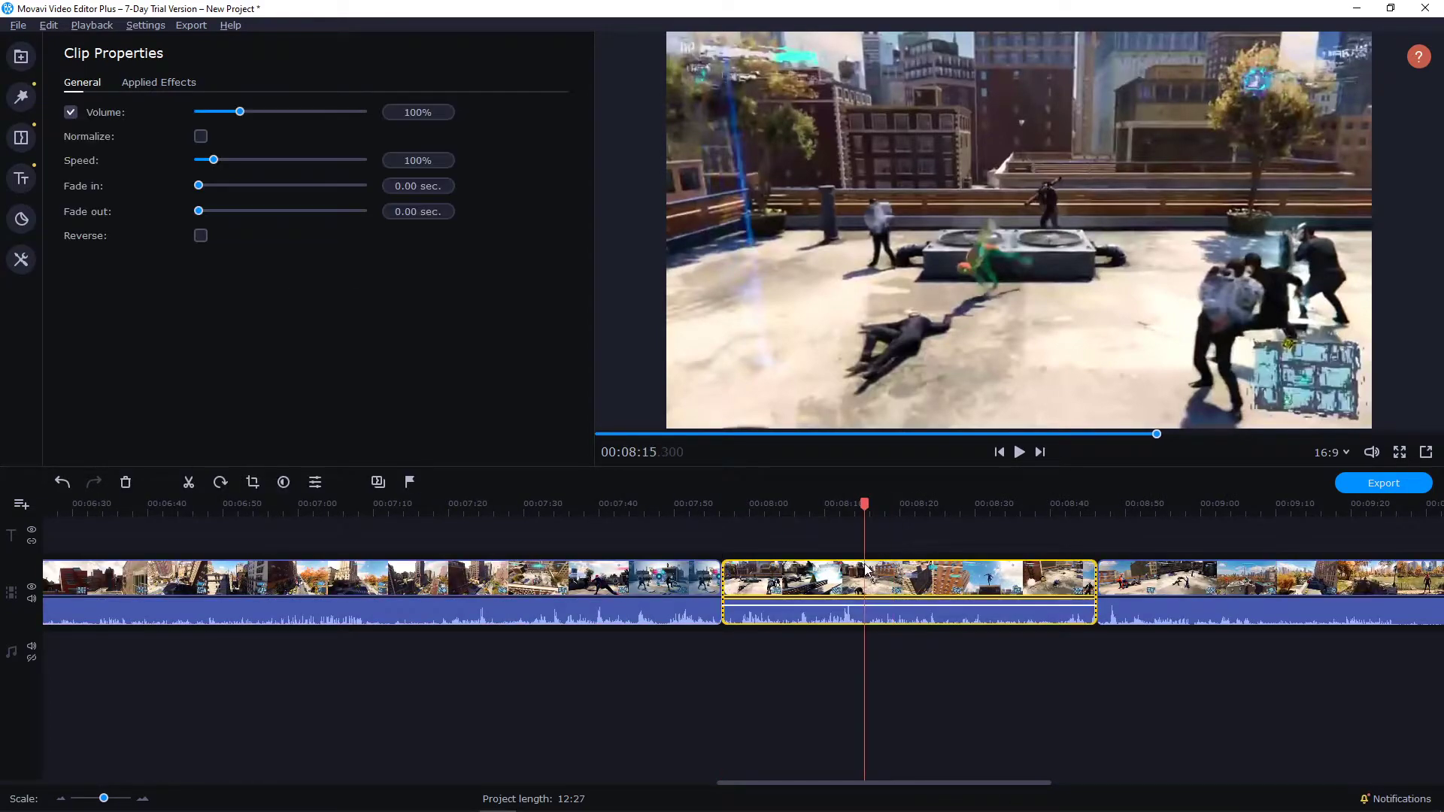
pyautogui.moveTo(198, 185); pyautogui.dragTo(346, 185)
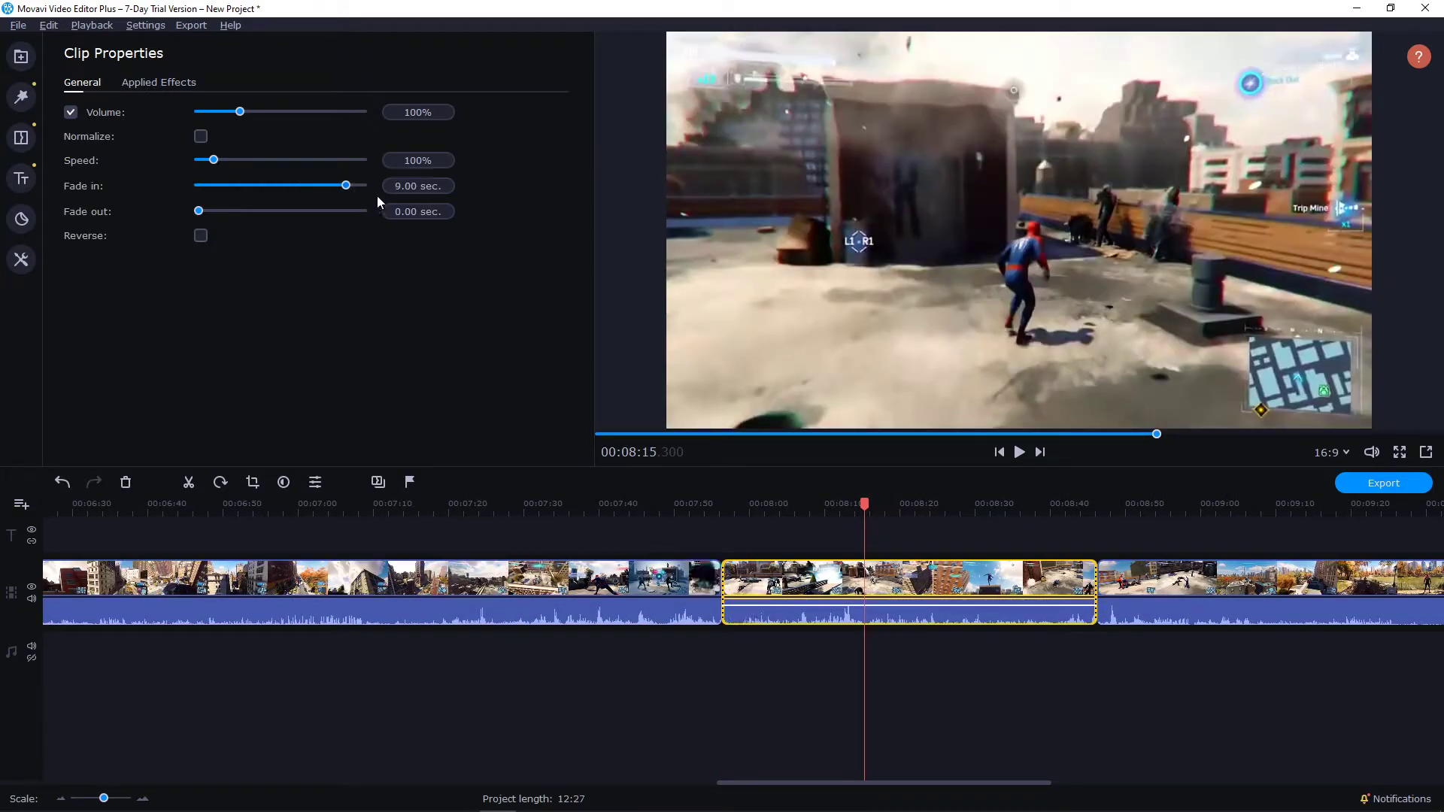
pyautogui.moveTo(346, 185); pyautogui.dragTo(281, 185)
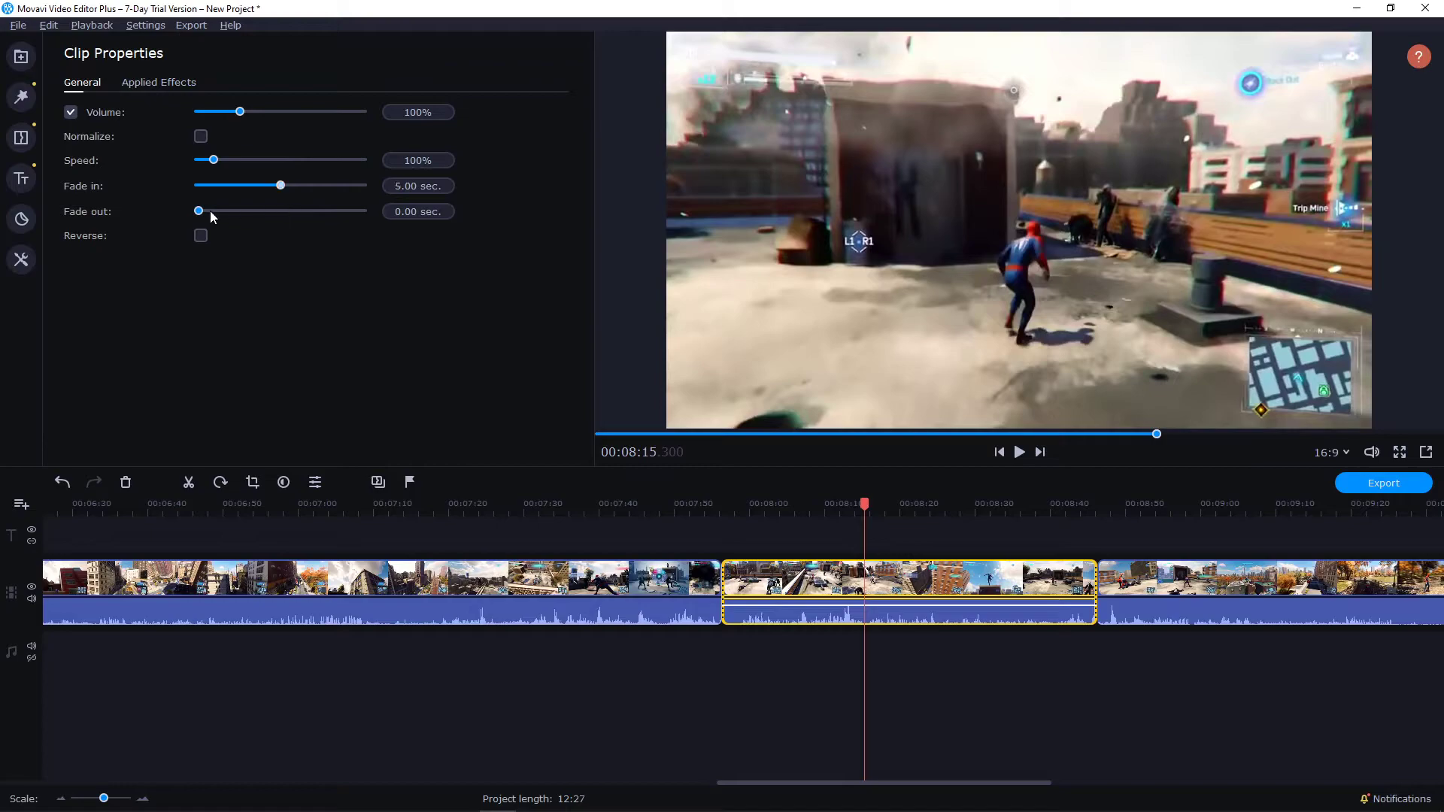
# Step: Give the section a 5.00 sec. fade-out and preview its start
pyautogui.moveTo(196, 211); pyautogui.dragTo(289, 210)
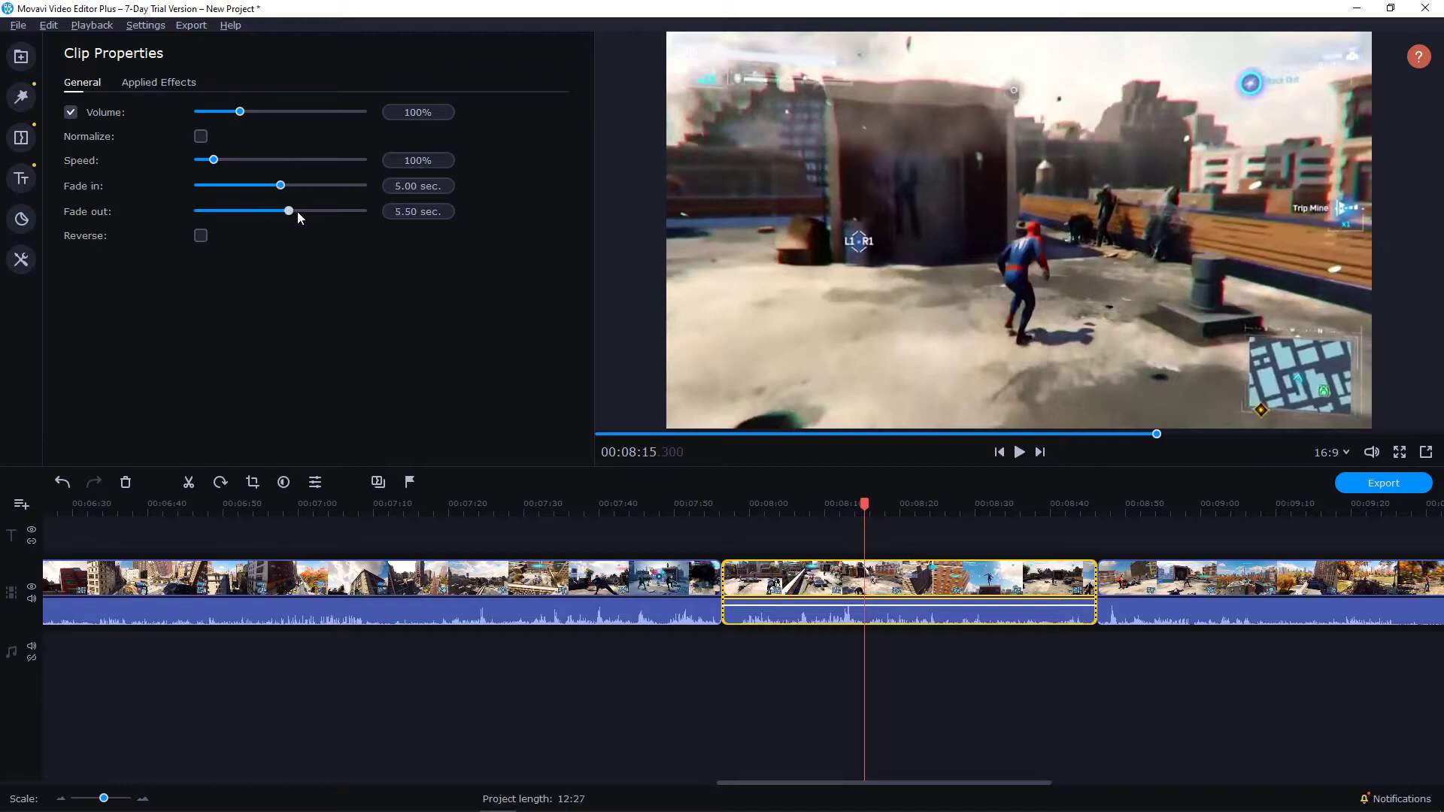
pyautogui.moveTo(289, 211); pyautogui.dragTo(281, 210)
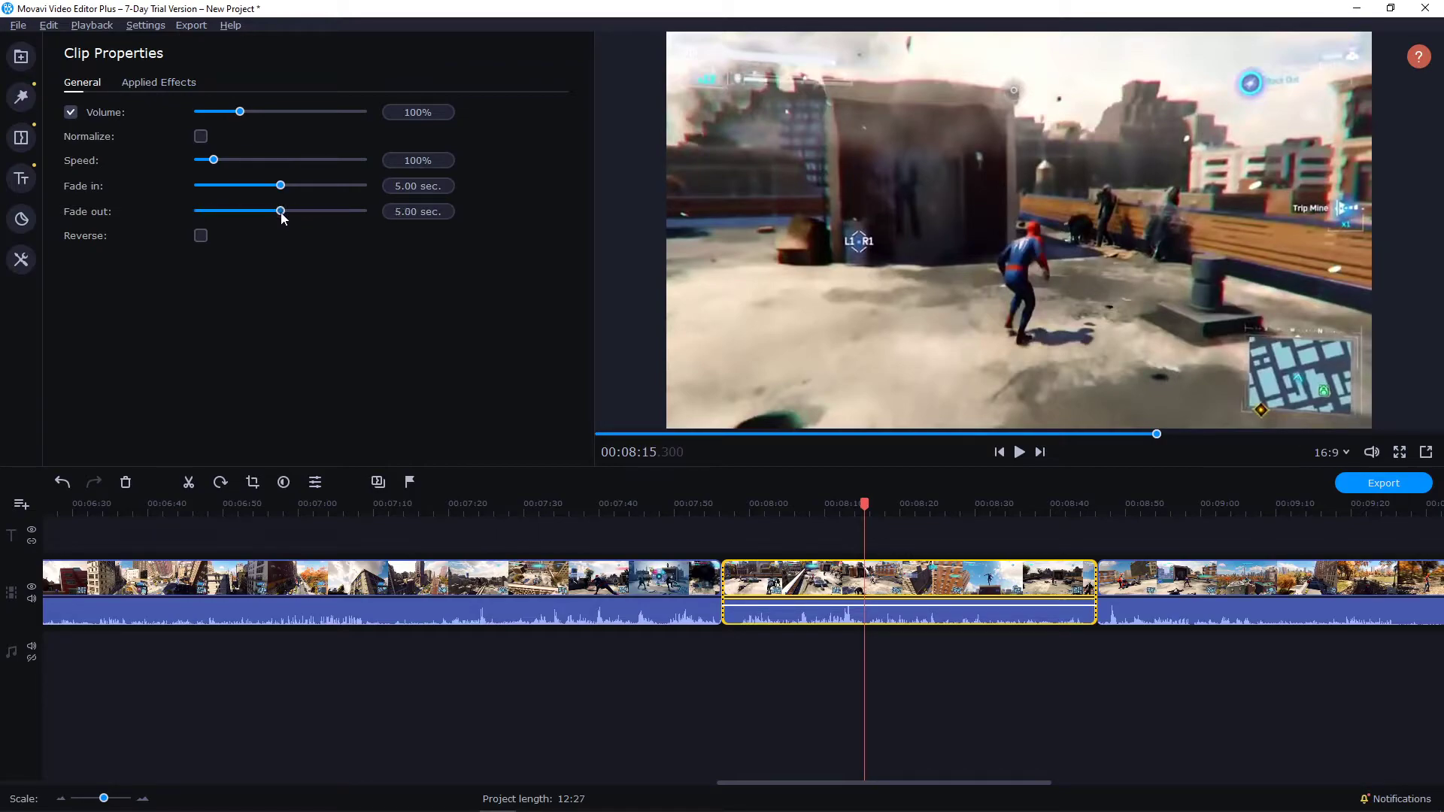
pyautogui.click(1019, 452)
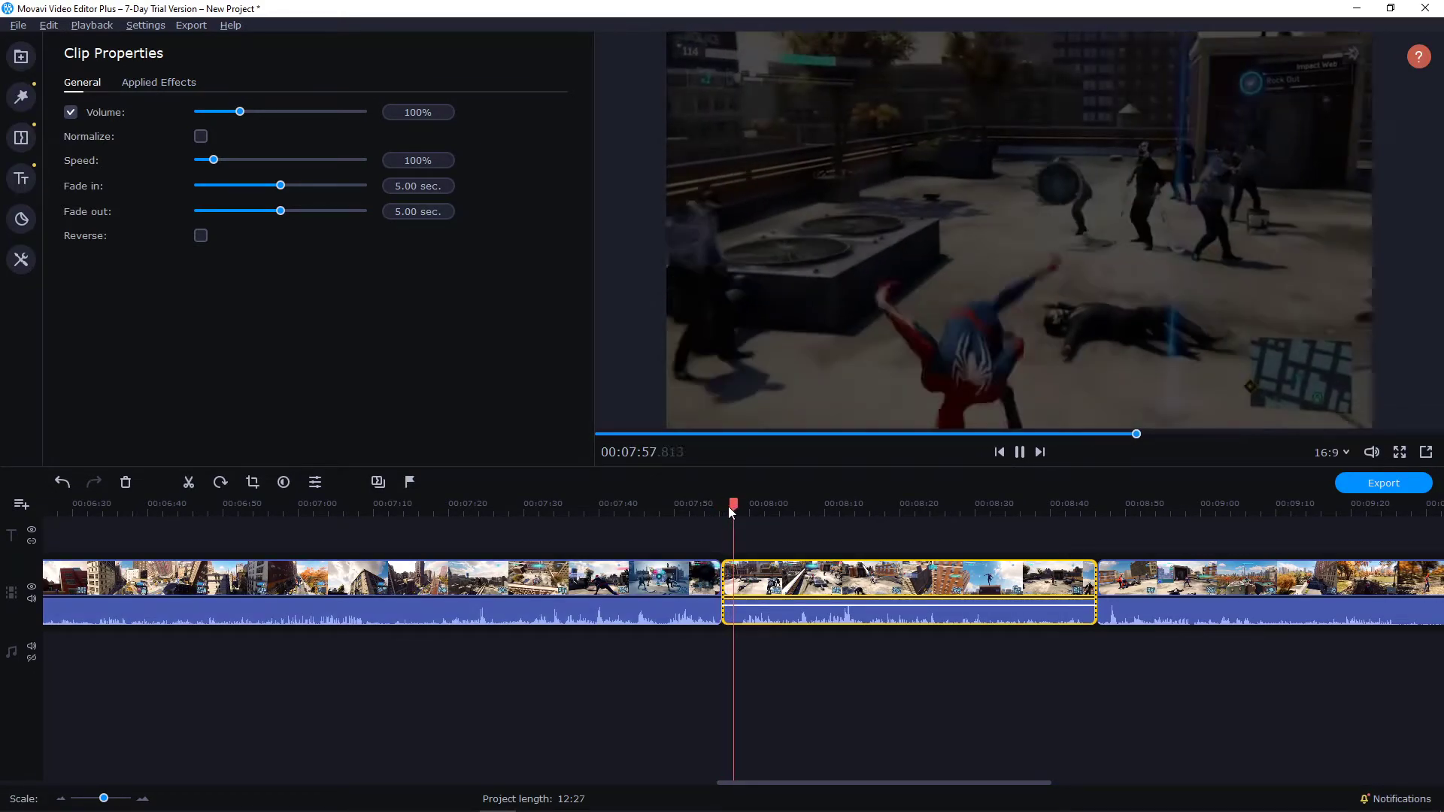
pyautogui.click(1019, 452)
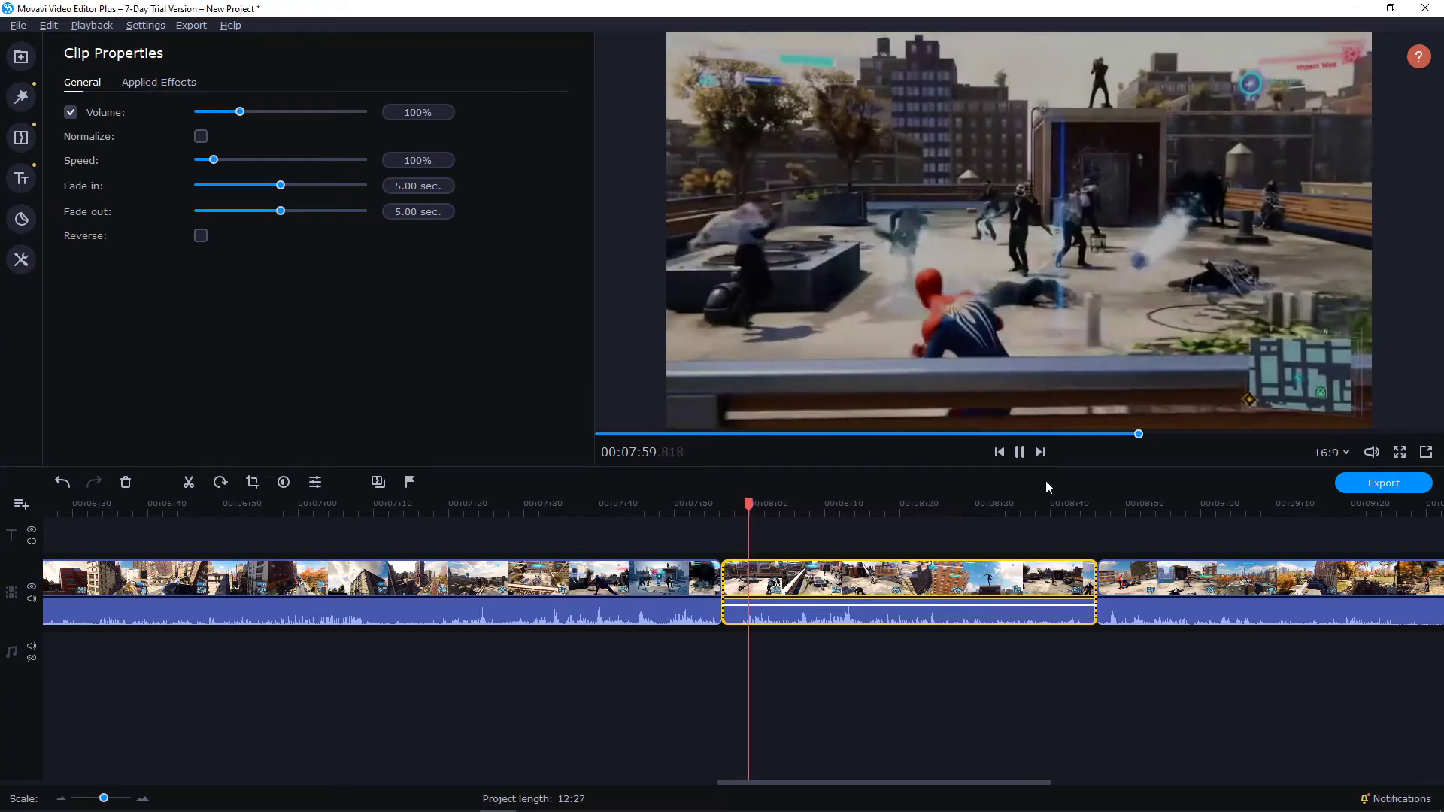
pyautogui.click(1018, 451)
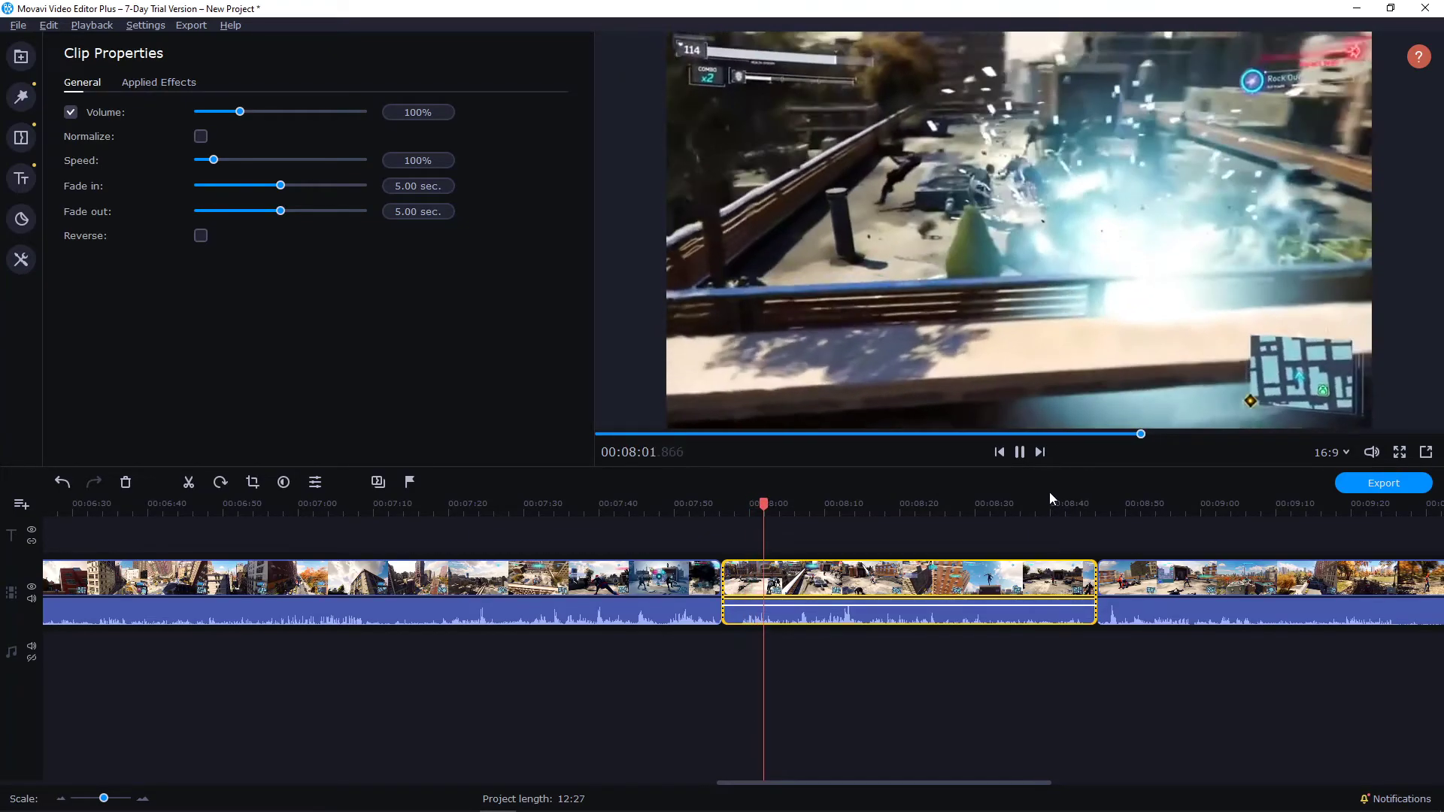
pyautogui.click(1075, 503)
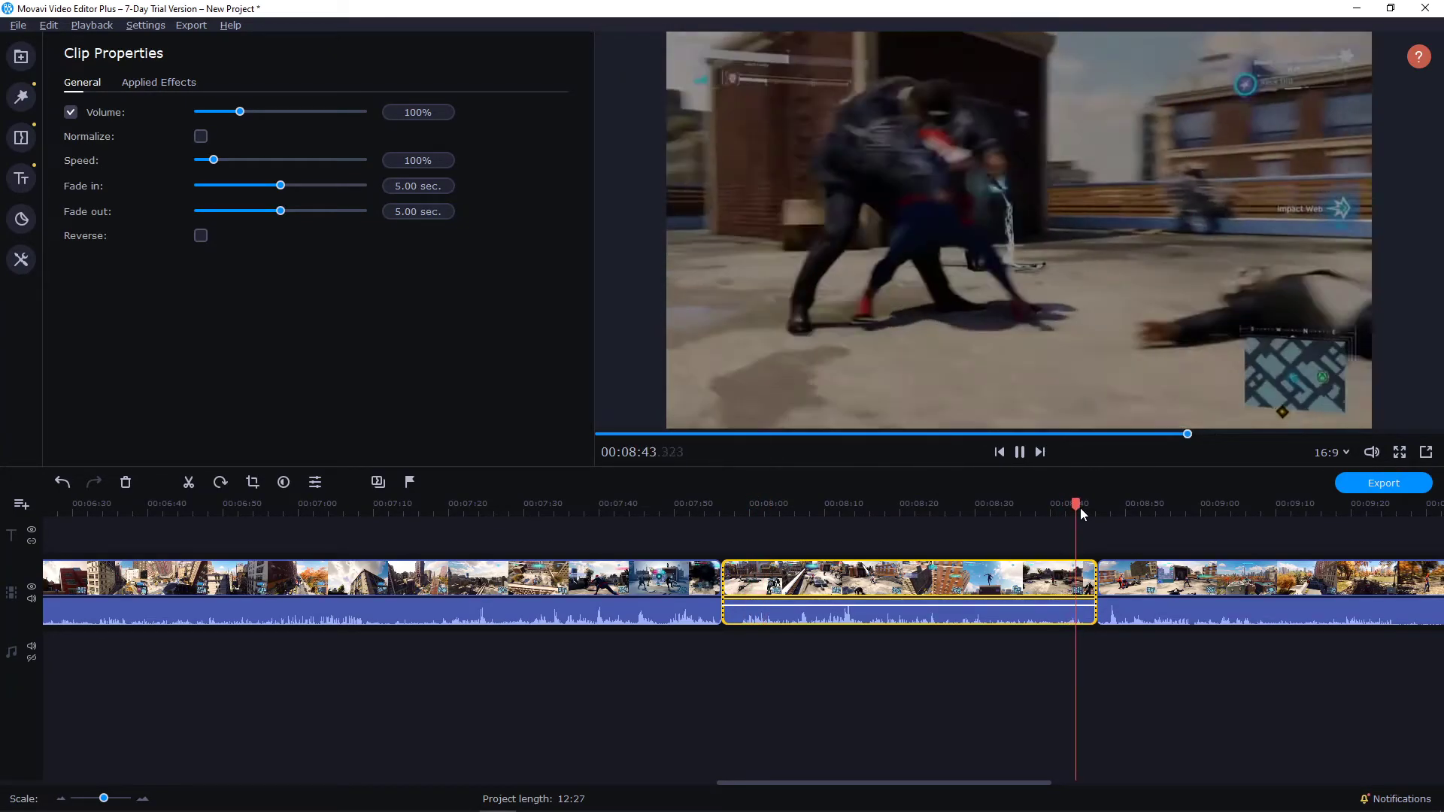
pyautogui.click(1020, 451)
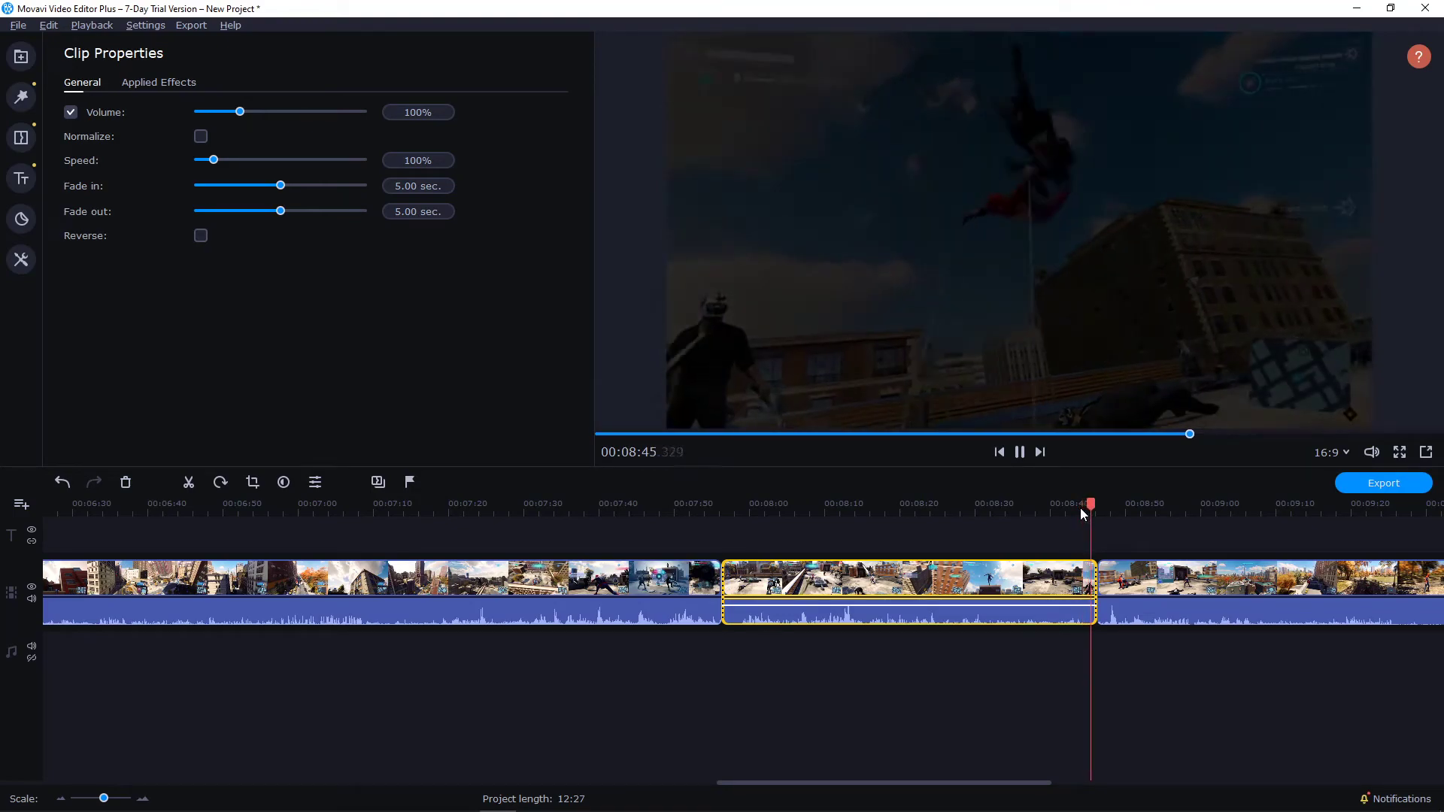
pyautogui.click(1018, 451)
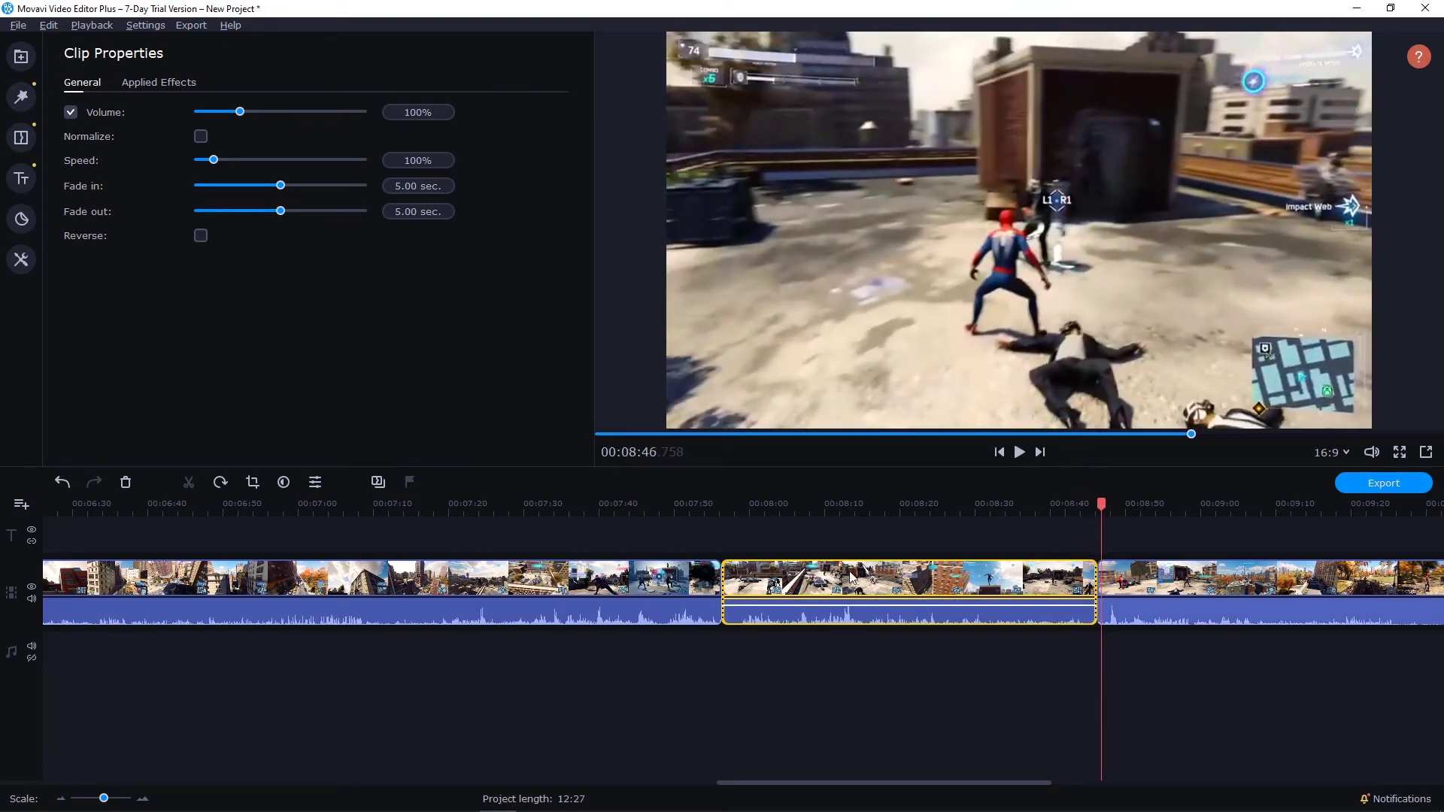
pyautogui.click(769, 724)
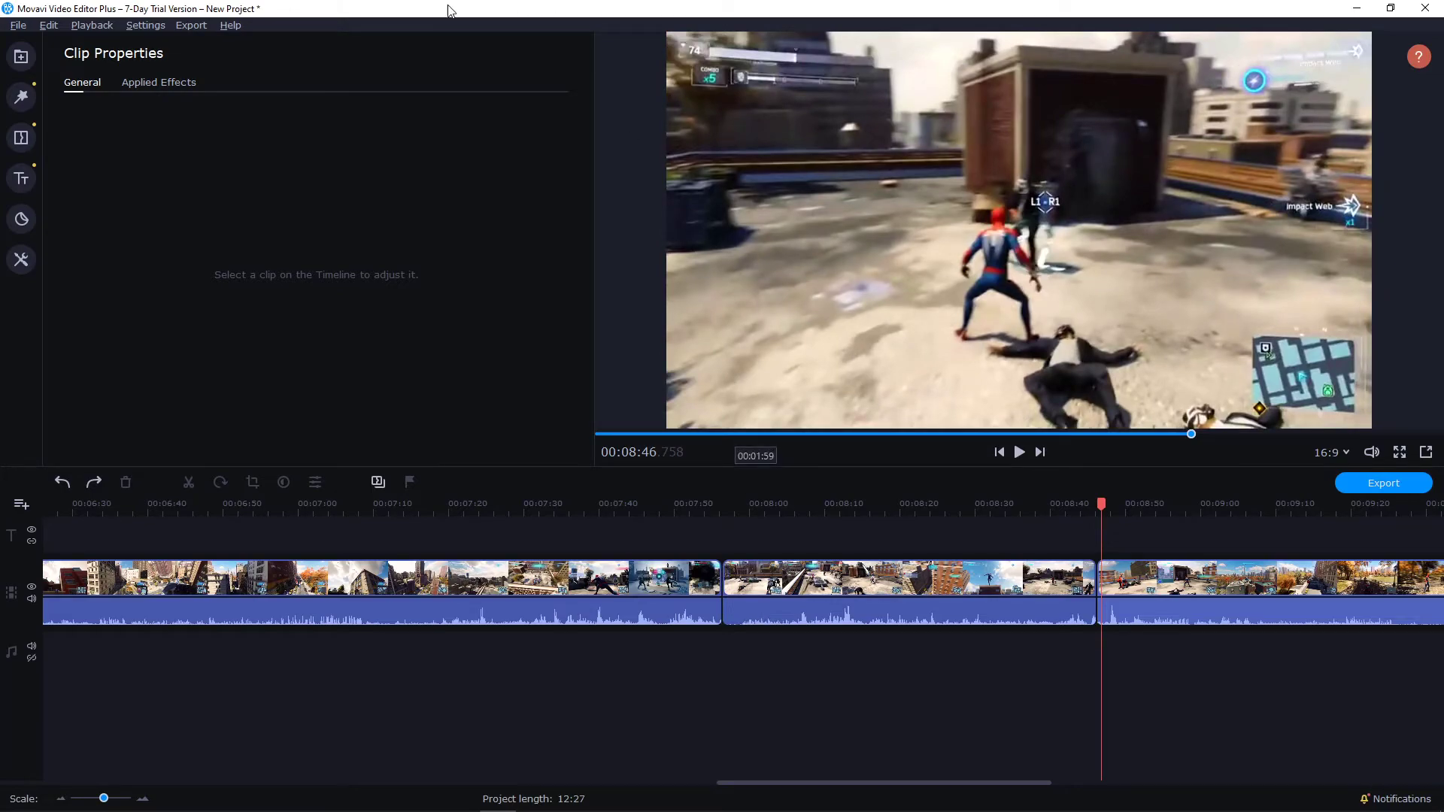
pyautogui.moveTo(616, 335)
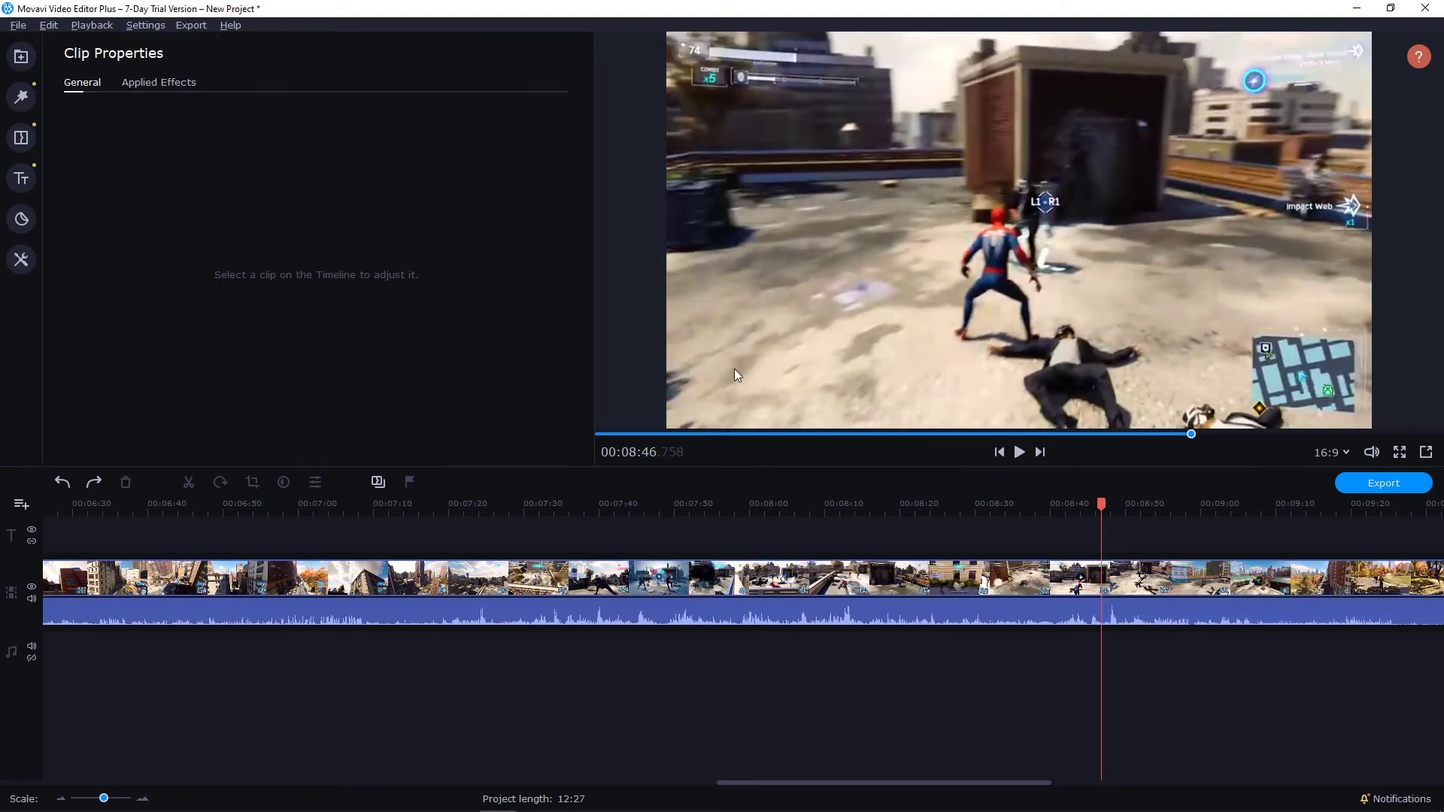
pyautogui.moveTo(839, 409)
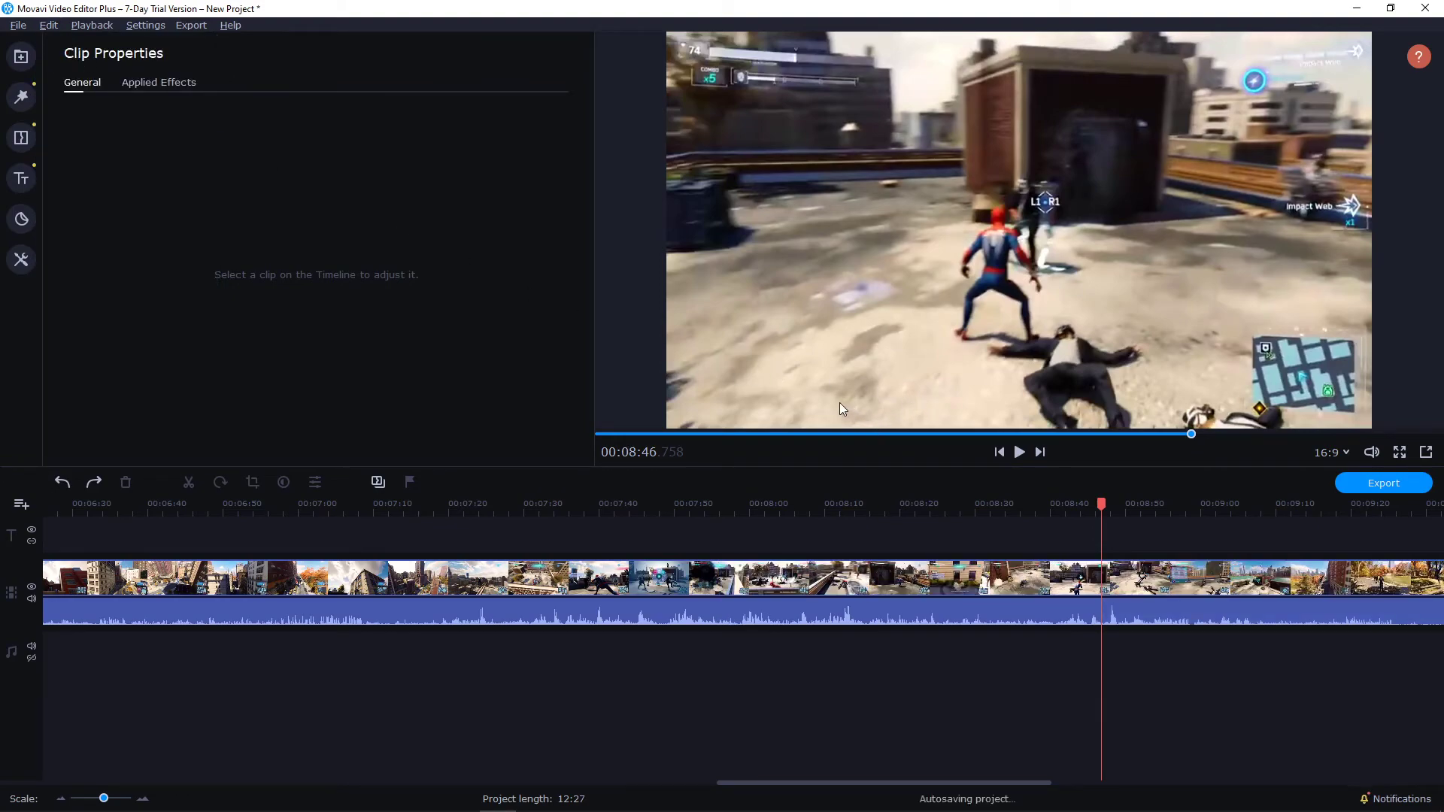